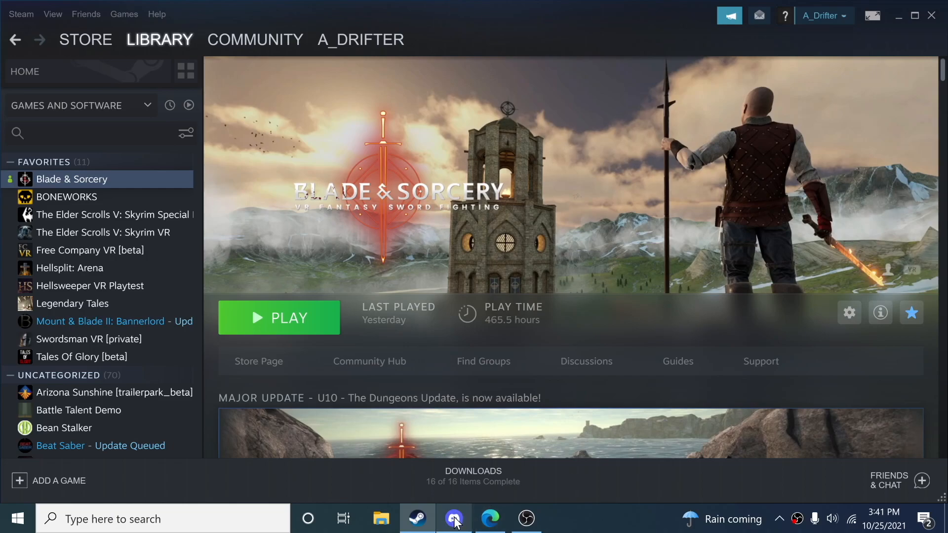
mouse_move(454, 518)
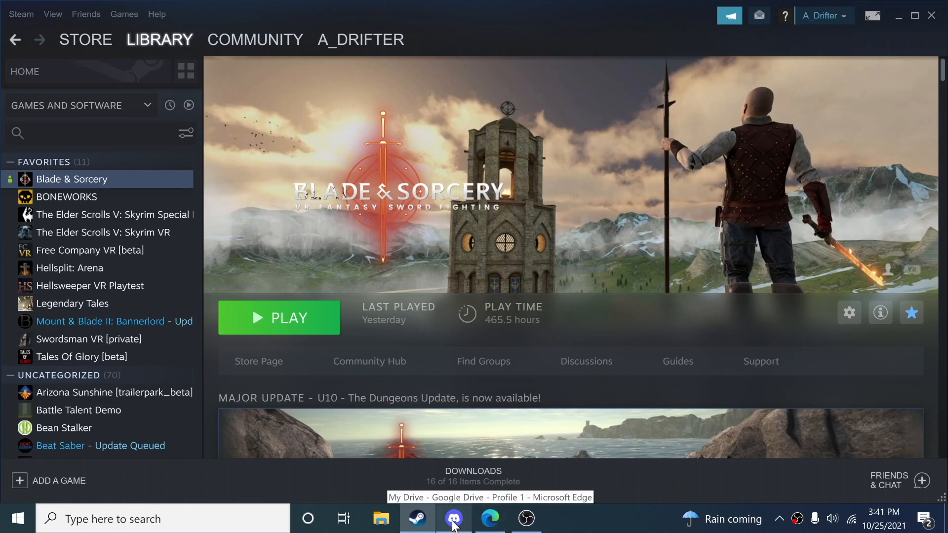
Switch to Discord's #u10-mods channel showing the Realistic Blood Nexus link
click(453, 518)
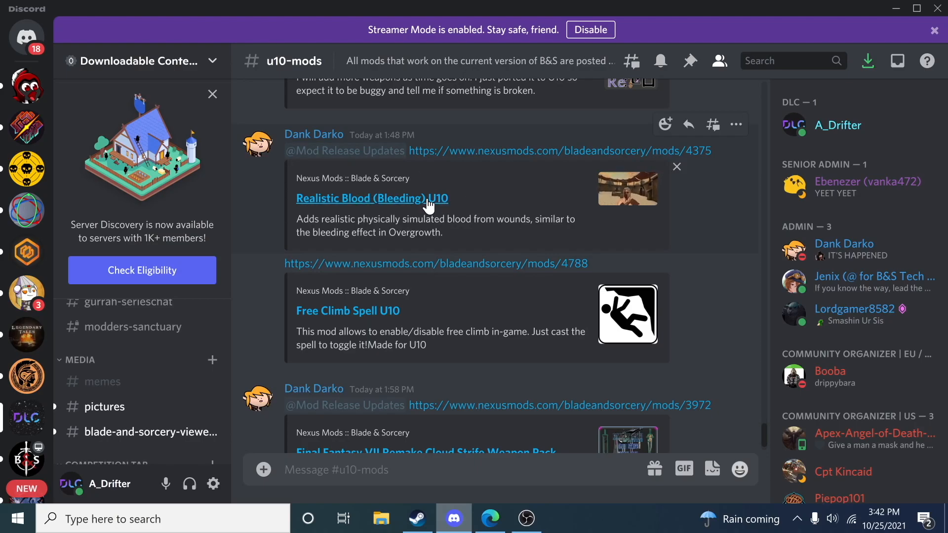
mouse_move(489, 198)
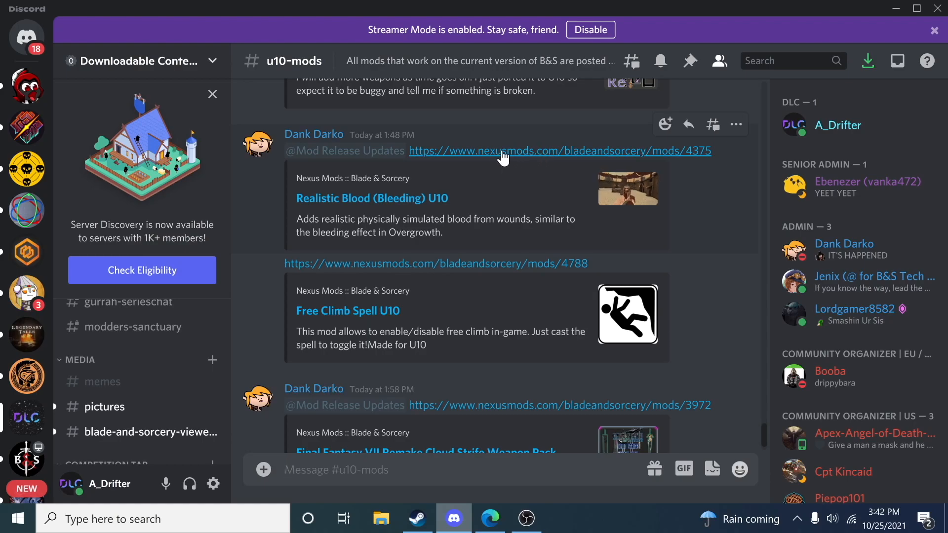
Follow the Discord link to the Realistic Blood (Bleeding) U10 page and reach its download buttons
click(559, 150)
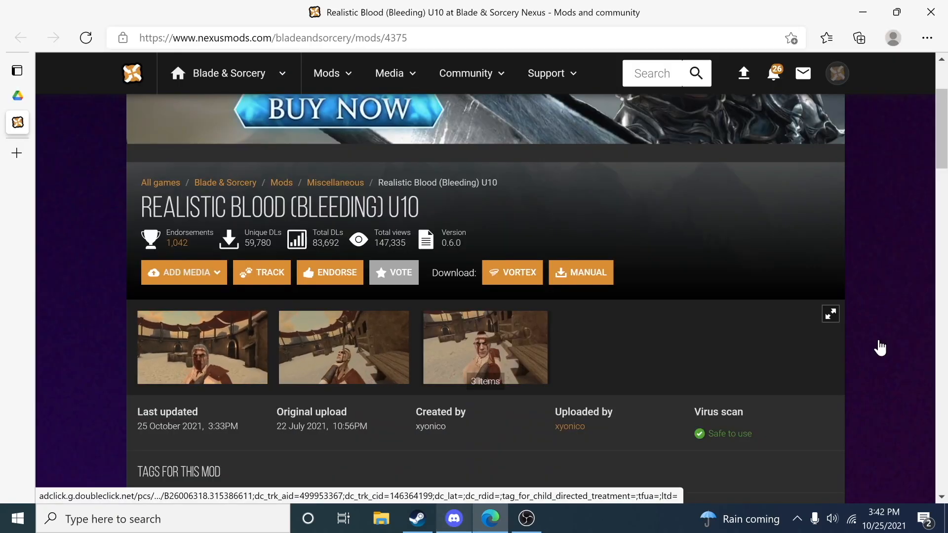
scroll(down, 3)
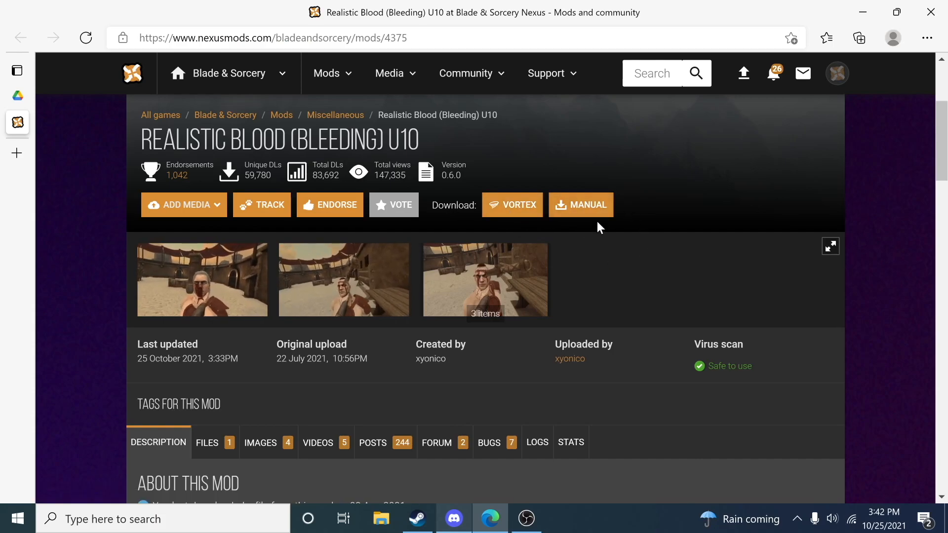
Start the manual Slow Download of the Realistic Bleeding v0.6.0 zip and show recent downloads
click(579, 205)
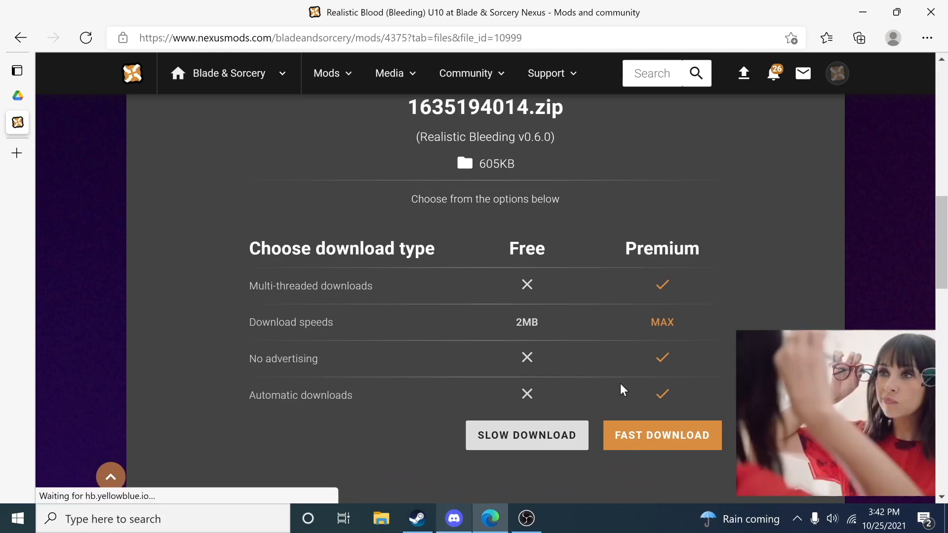
scroll(down, 3)
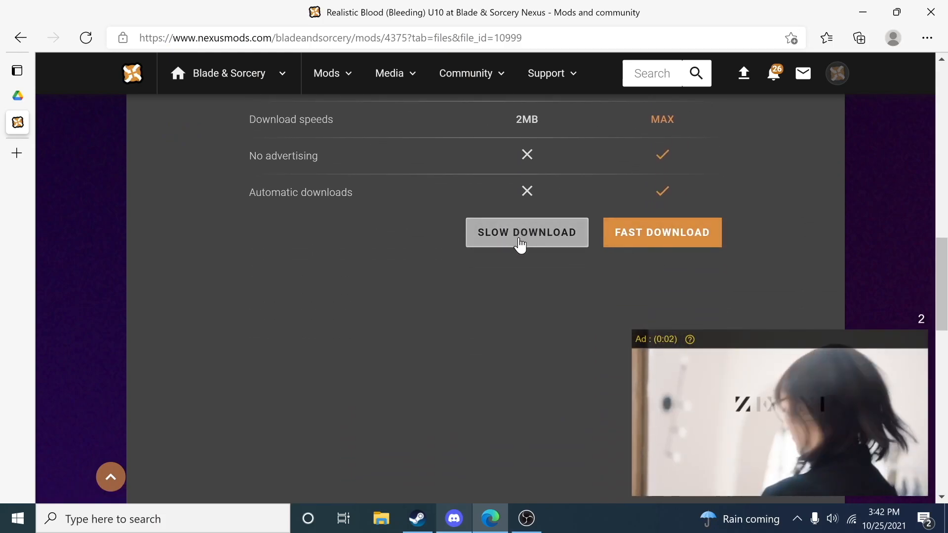
click(525, 232)
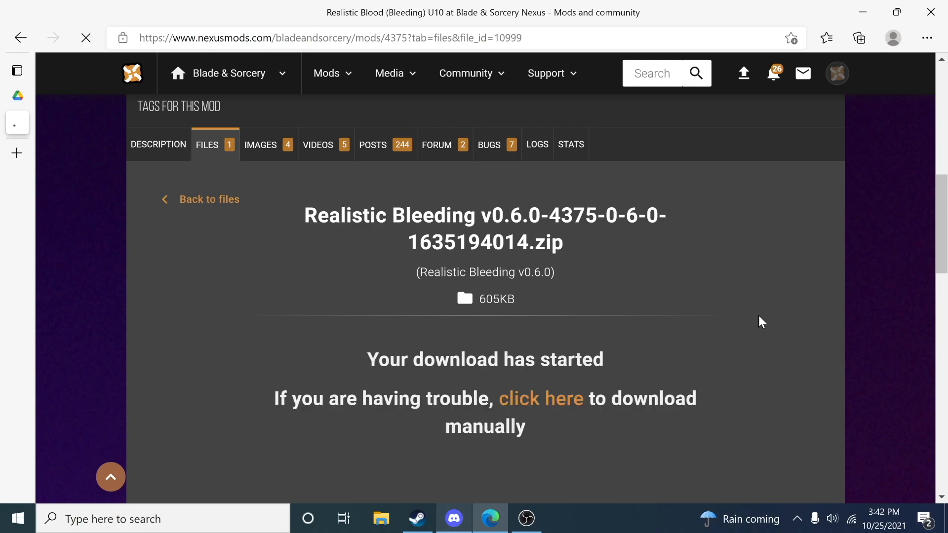
click(858, 37)
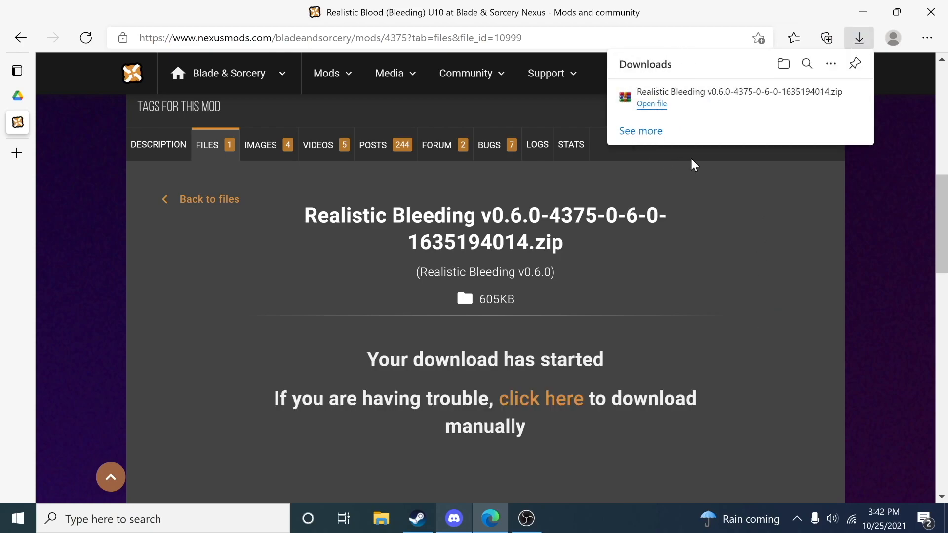
mouse_move(655, 108)
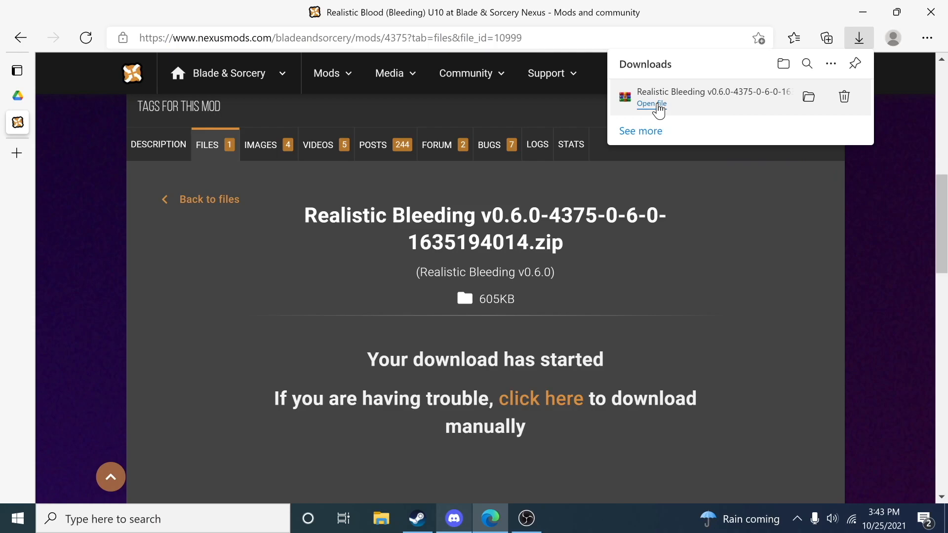
Open the downloaded zip in WinRAR, select the RealisticBleeding folder, and return to the Steam library
click(652, 103)
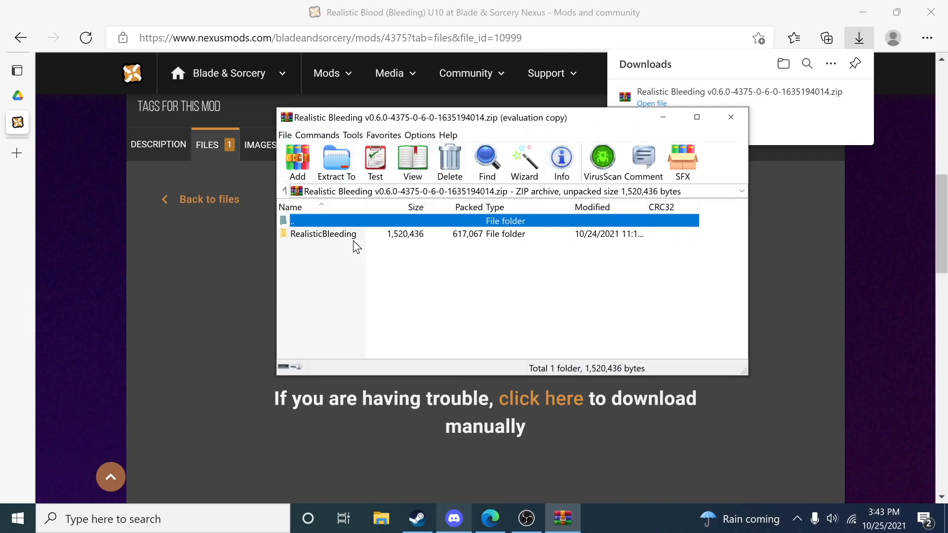
mouse_move(296, 239)
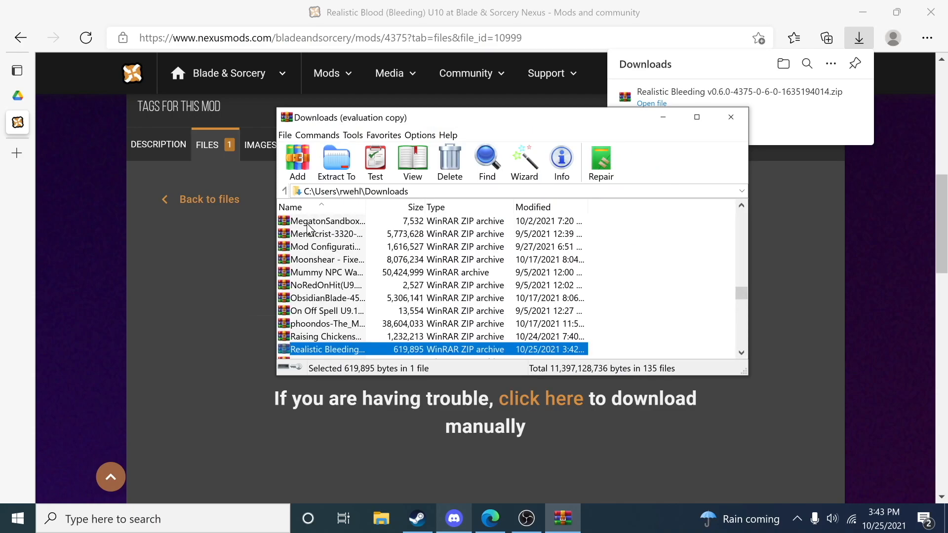
double_click(328, 349)
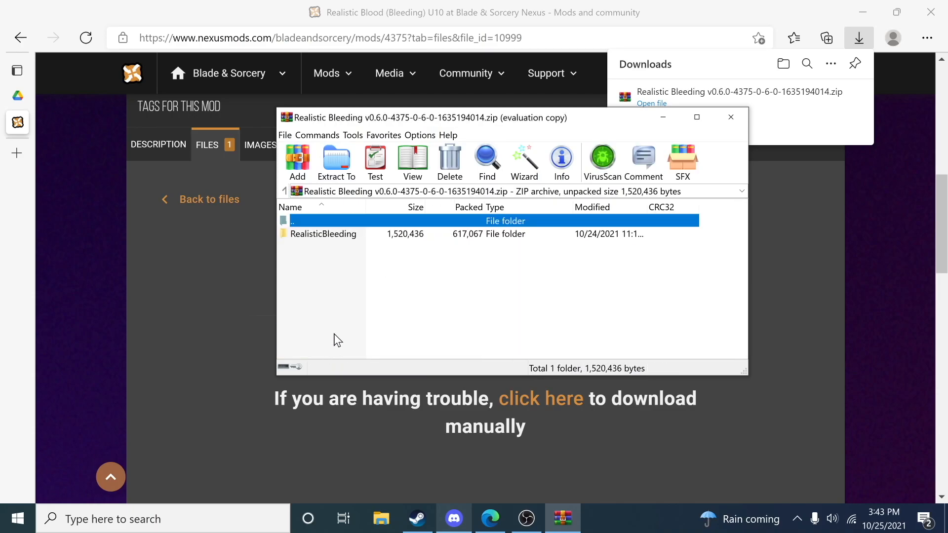
click(323, 233)
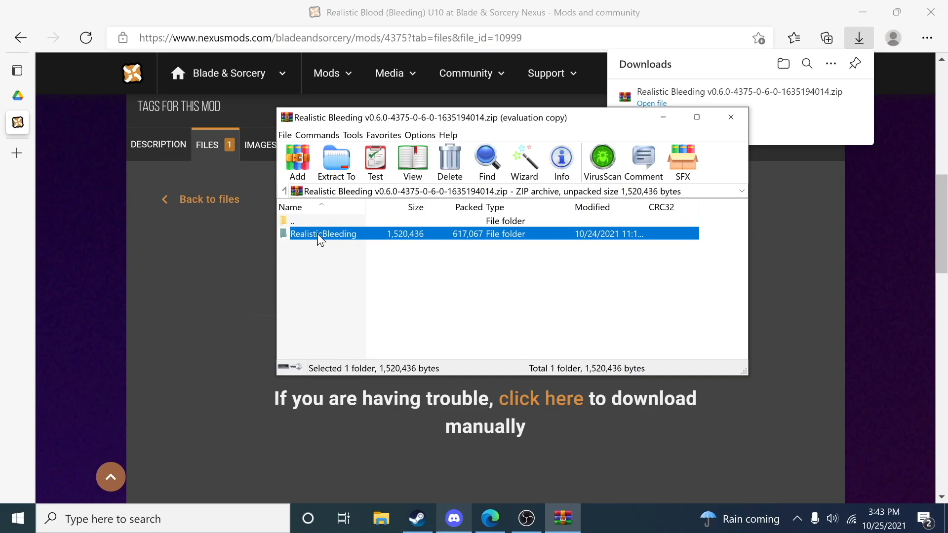
click(415, 518)
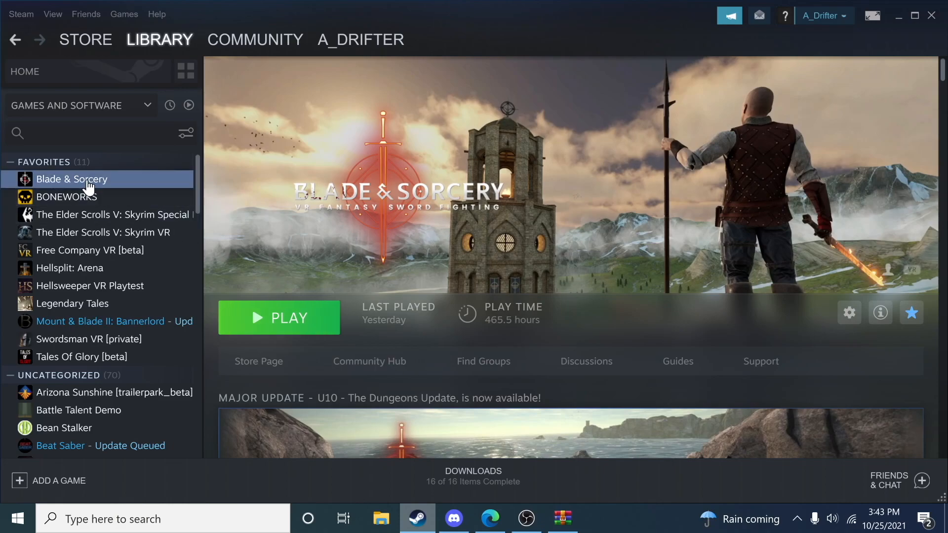
Browse Blade & Sorcery's local files from its Steam Properties to reach the install folder
right_click(71, 179)
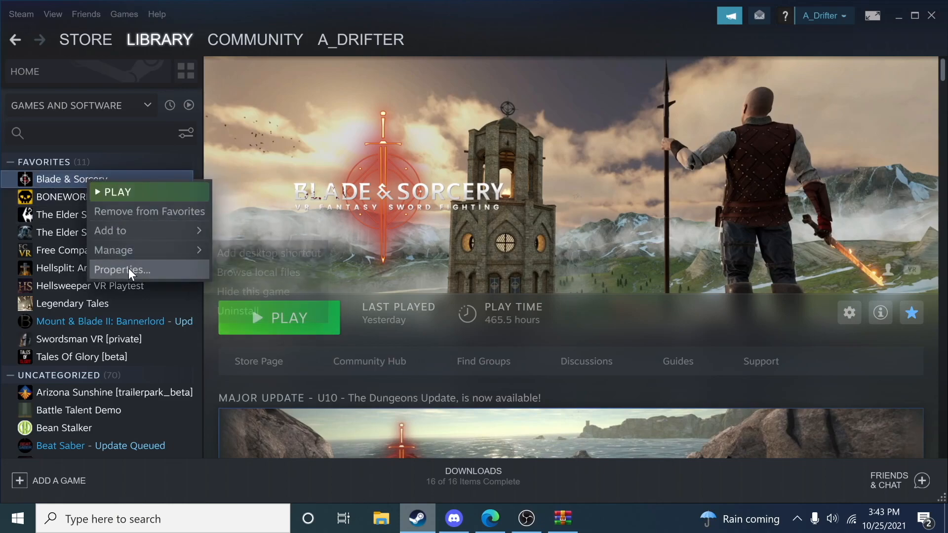
click(124, 269)
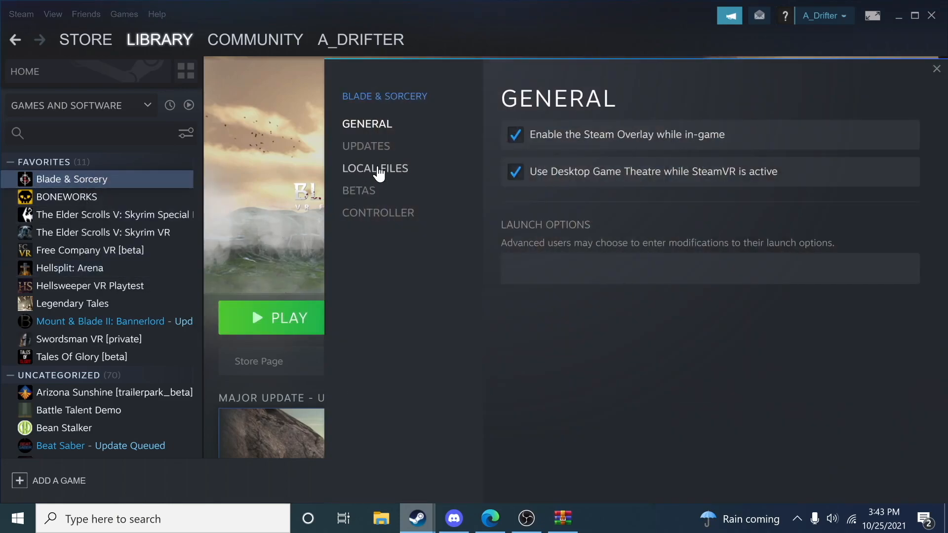
click(375, 168)
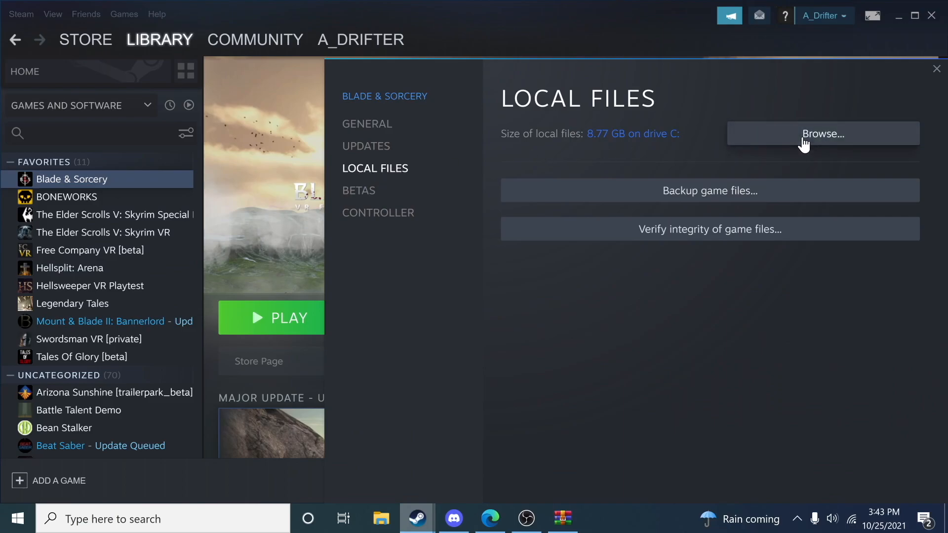
click(823, 133)
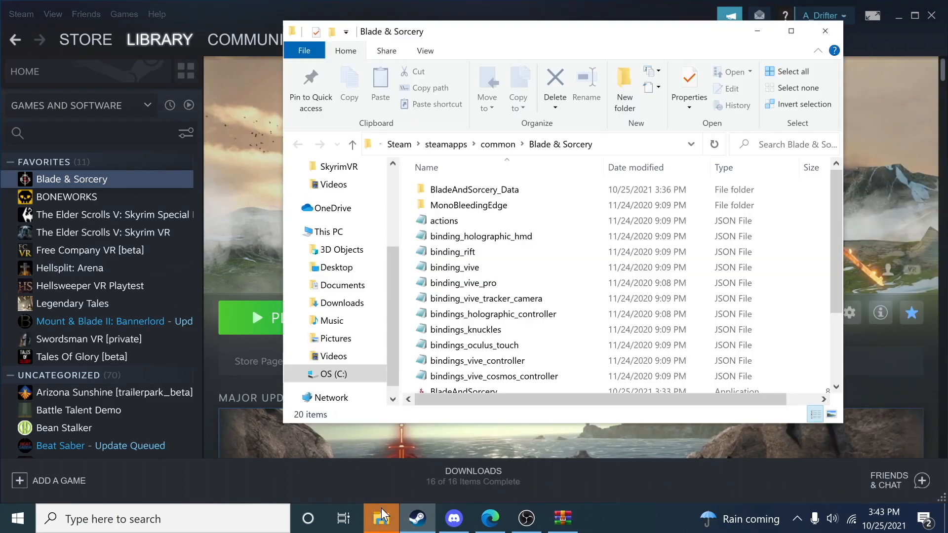
Navigate into BladeAndSorcery_Data, StreamingAssets, then Mods in File Explorer
double_click(474, 189)
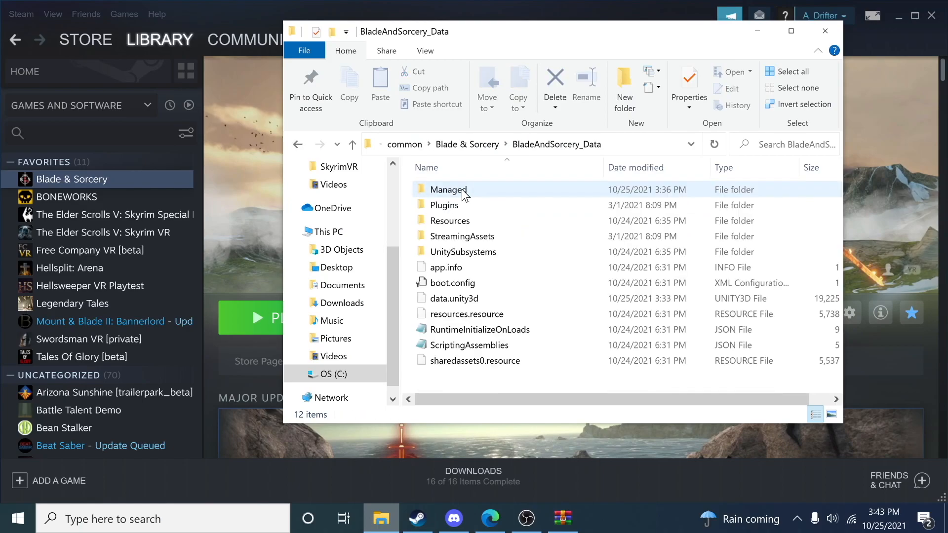
double_click(463, 236)
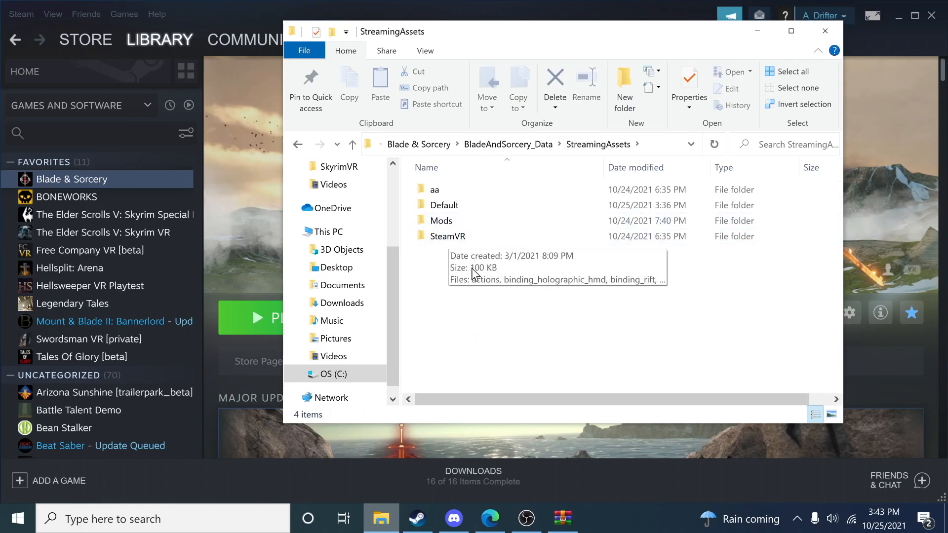
double_click(441, 220)
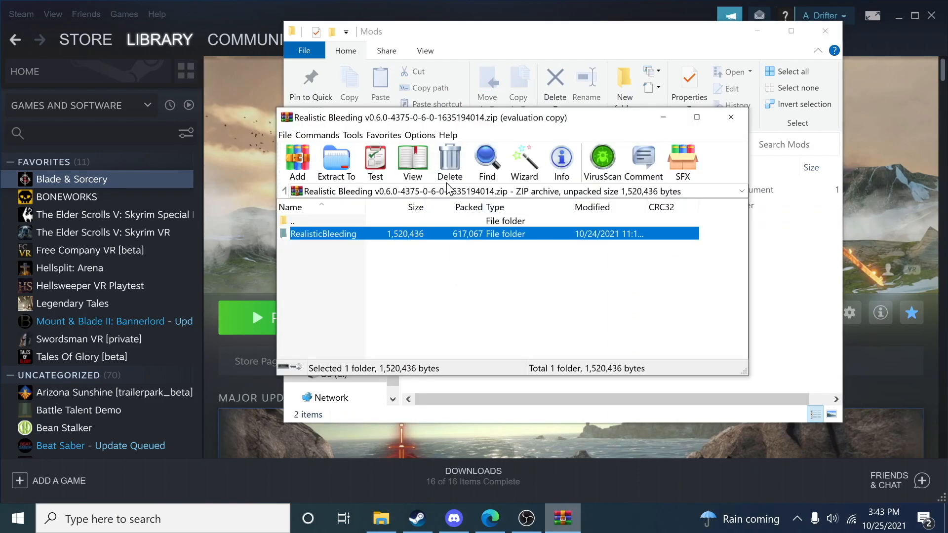
drag(423, 118, 664, 71)
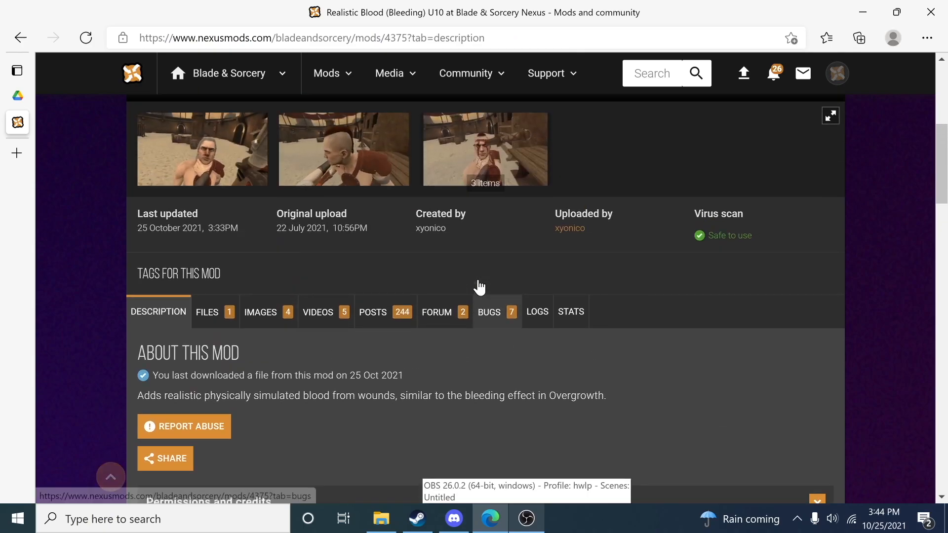
Scroll the Realistic Blood description, view Permissions and credits, and switch back to Steam
scroll(down, 3)
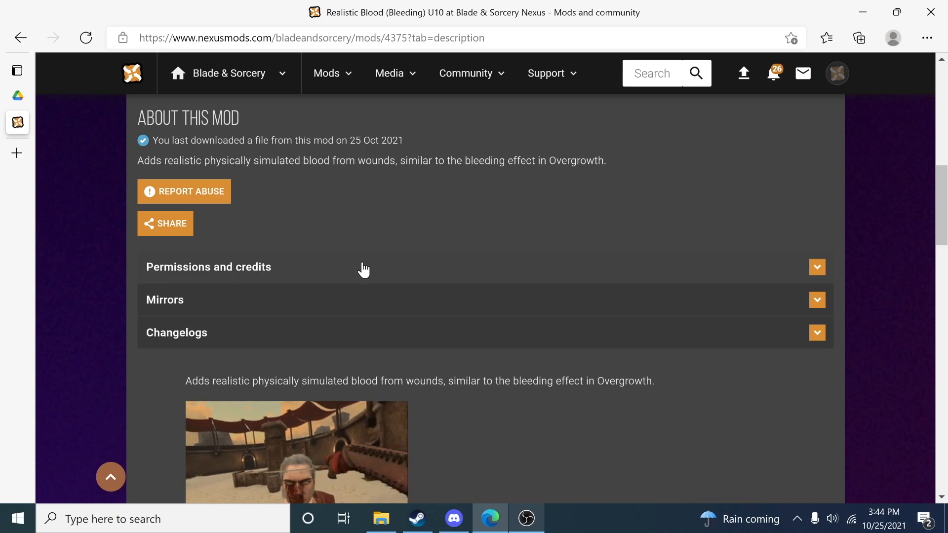
click(417, 518)
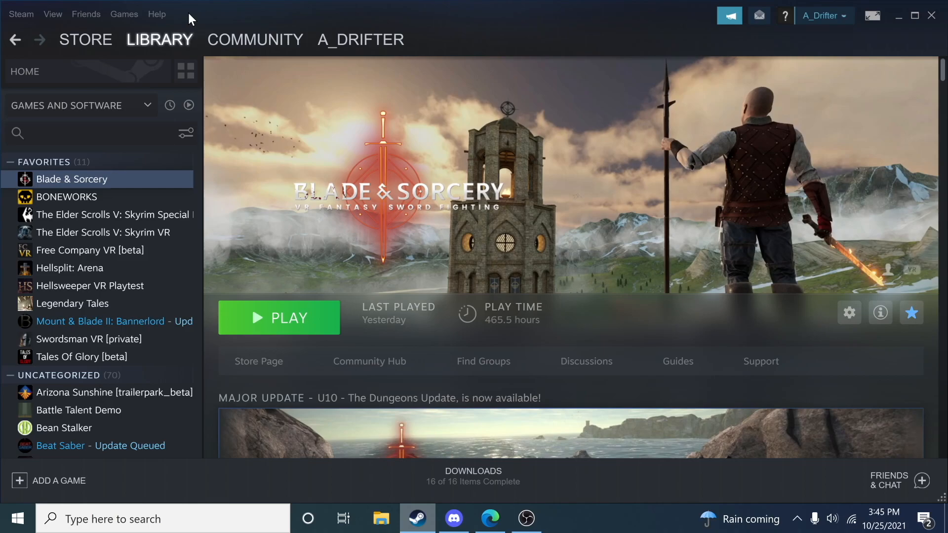
mouse_move(389, 263)
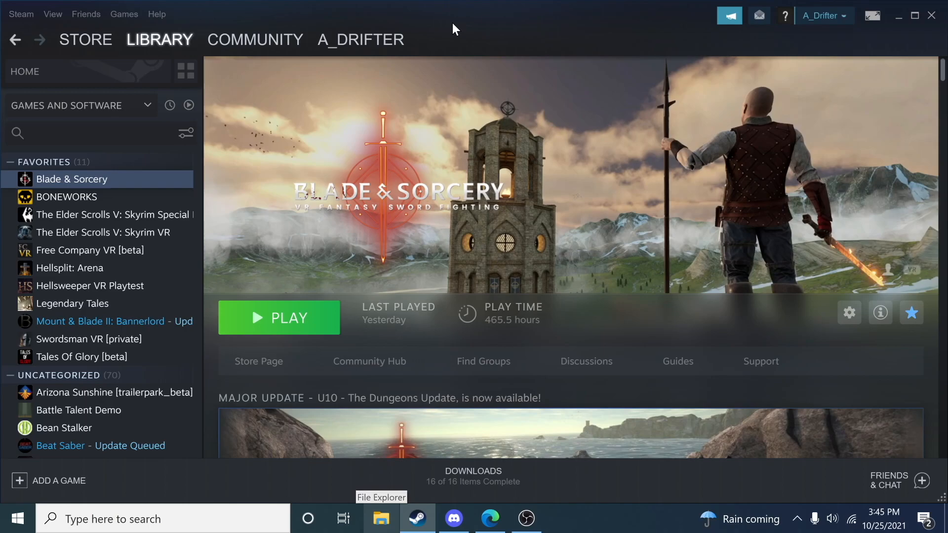
mouse_move(417, 518)
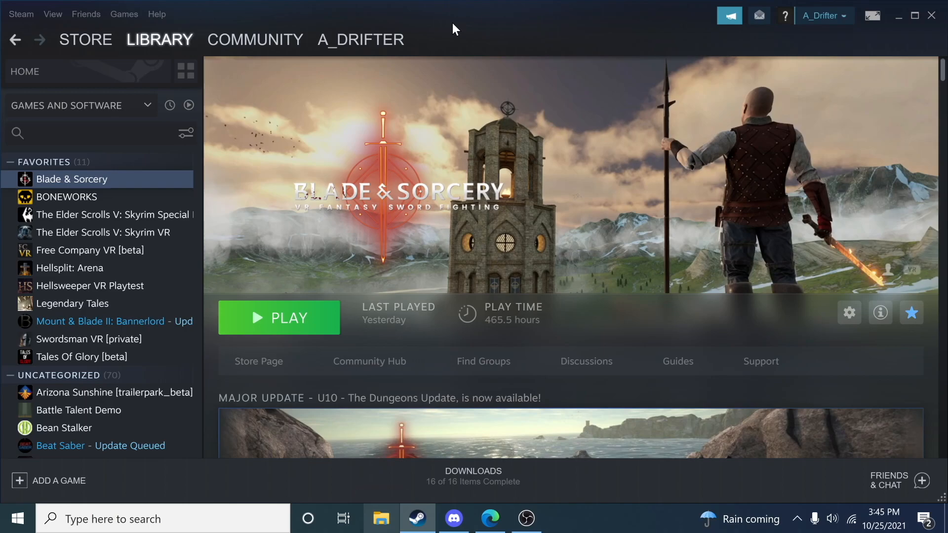